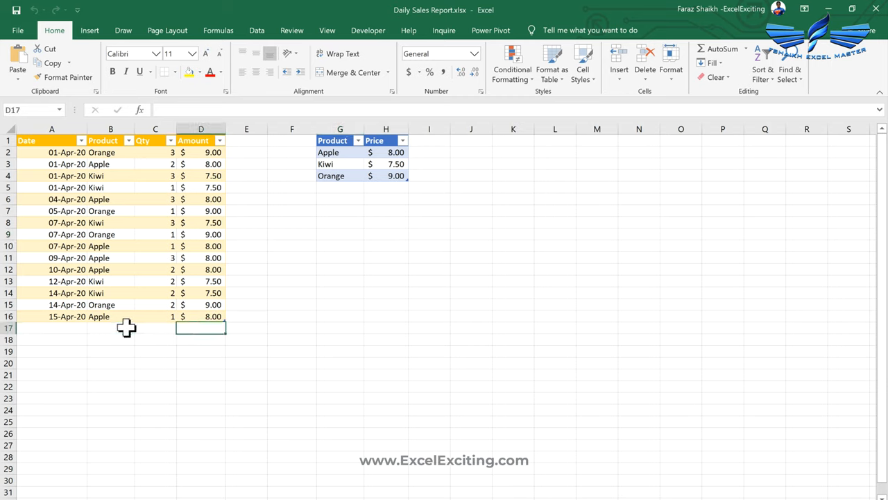
{"action": "mouse_move", "coordinate": [102, 222]}
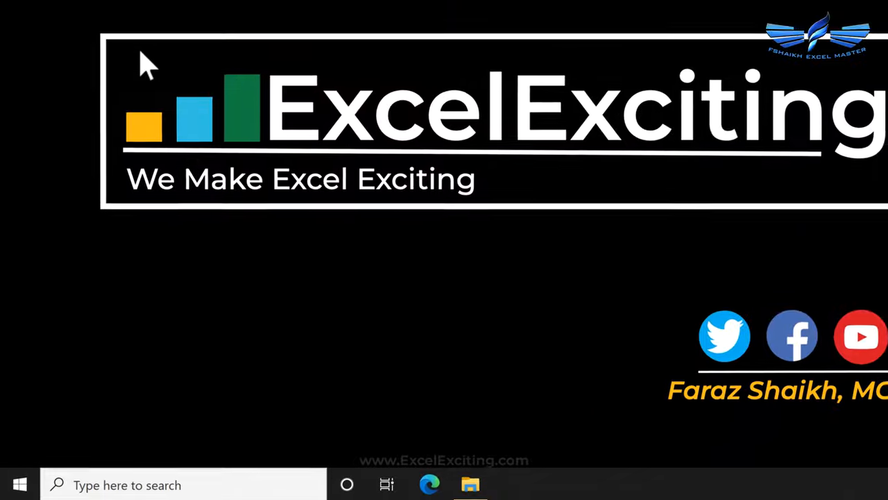
Step: Launch Steps Recorder from Windows Accessories in the Start menu
{"action": "left_click", "coordinate": [19, 483]}
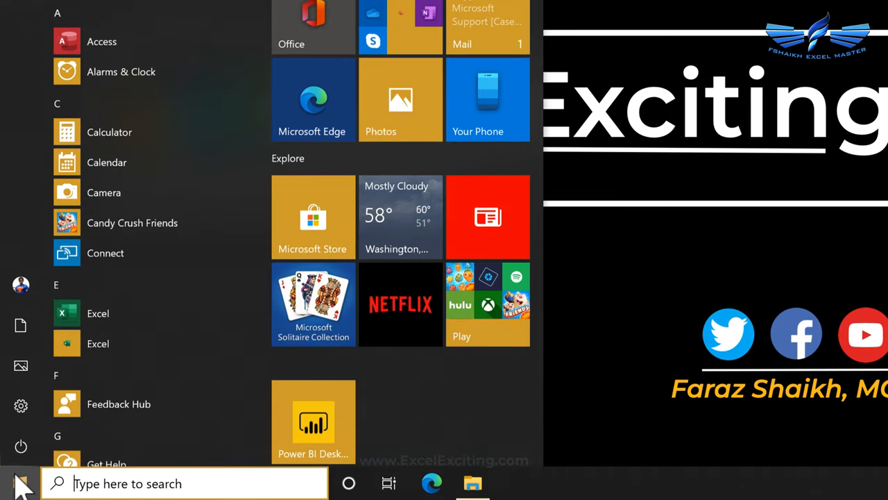
{"action": "scroll", "scroll_direction": "down", "scroll_amount": 3}
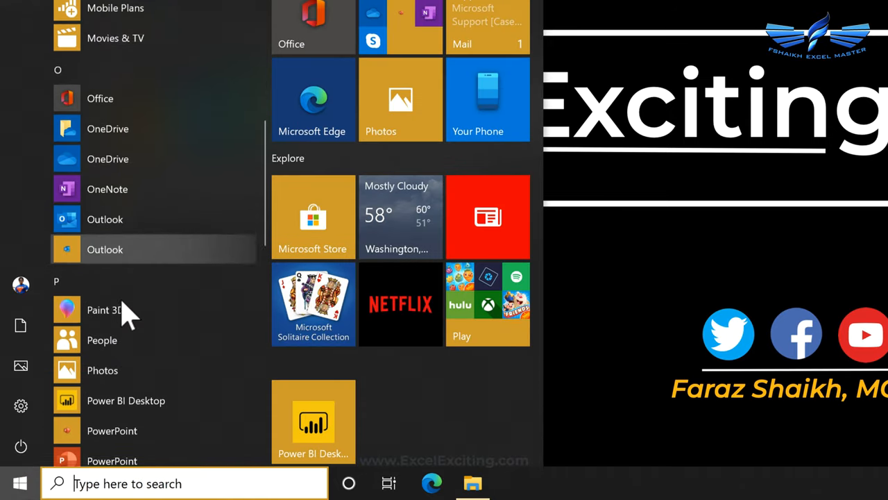
{"action": "scroll", "scroll_direction": "down", "scroll_amount": 3}
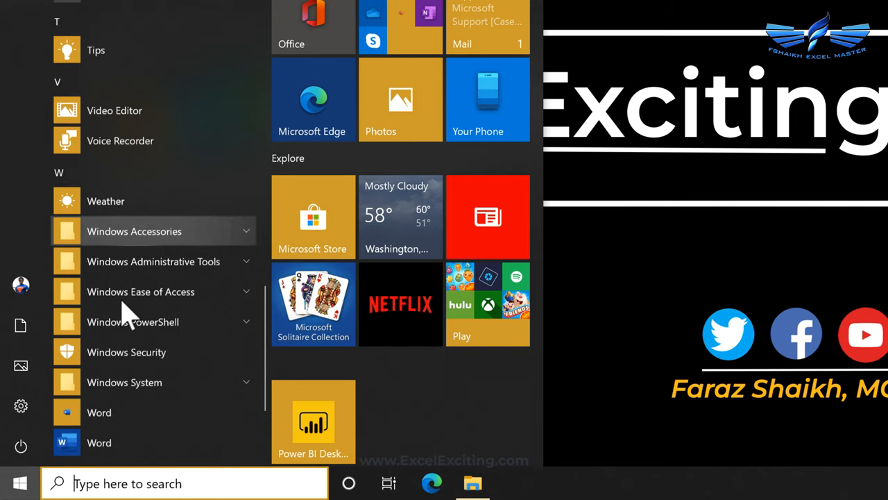
{"action": "left_click", "coordinate": [134, 231]}
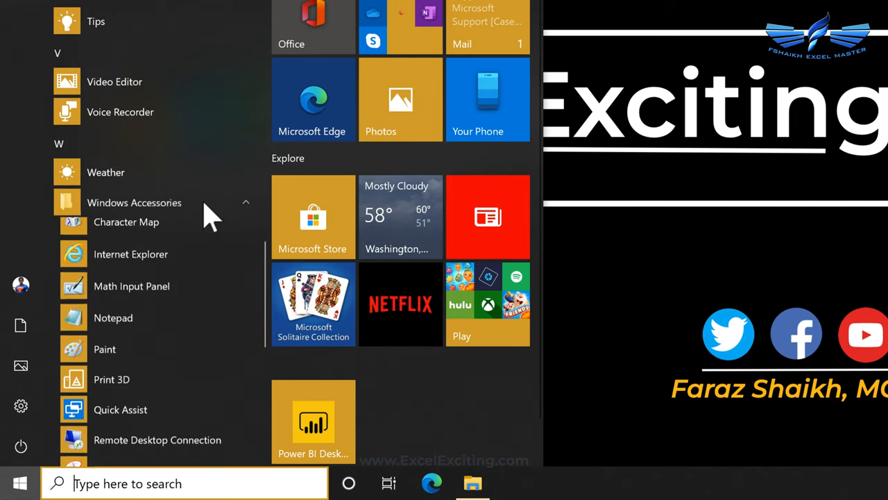
{"action": "scroll", "scroll_direction": "down", "scroll_amount": 3}
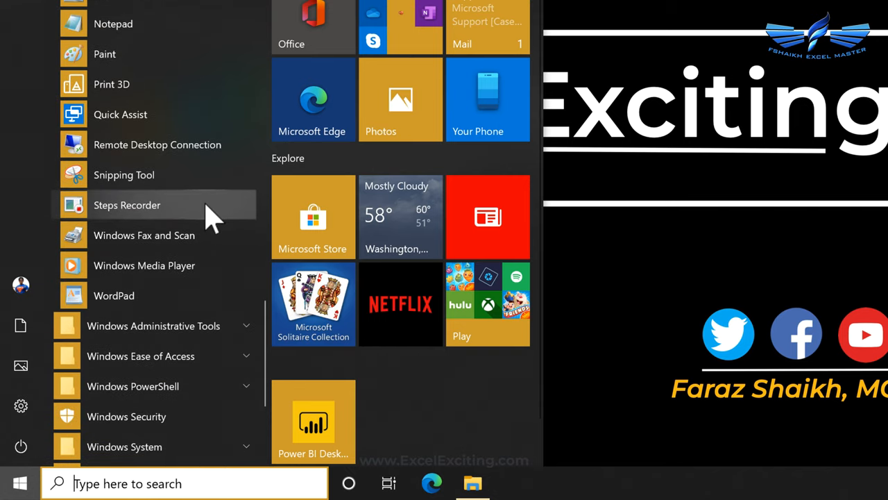
{"action": "left_click", "coordinate": [127, 205]}
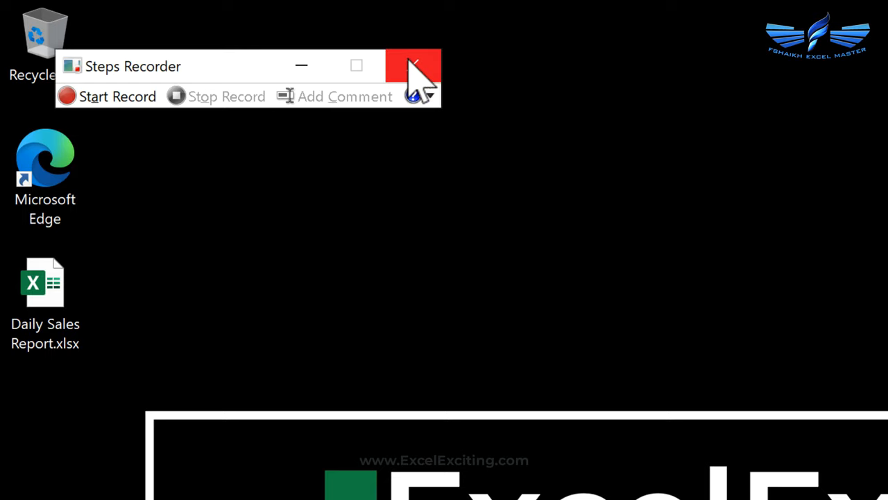
{"action": "mouse_move", "coordinate": [413, 69]}
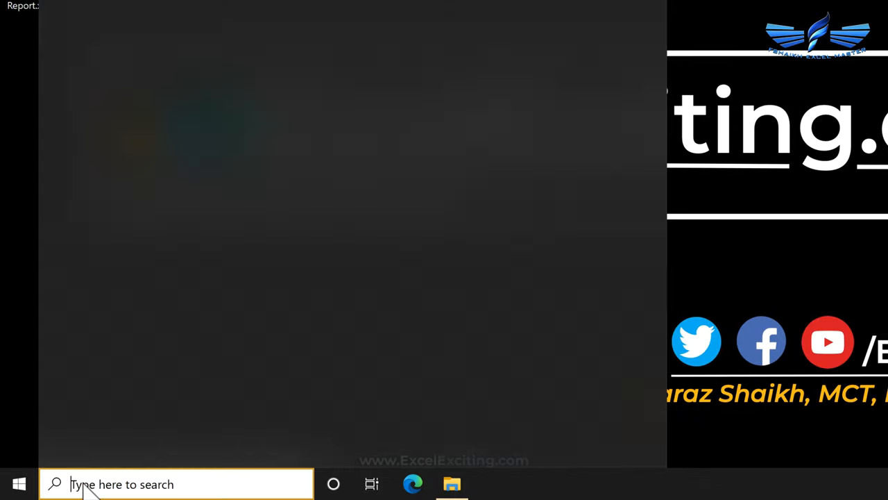
Step: Reopen Steps Recorder by running psr from the Windows Run dialog
{"action": "type", "text": "run"}
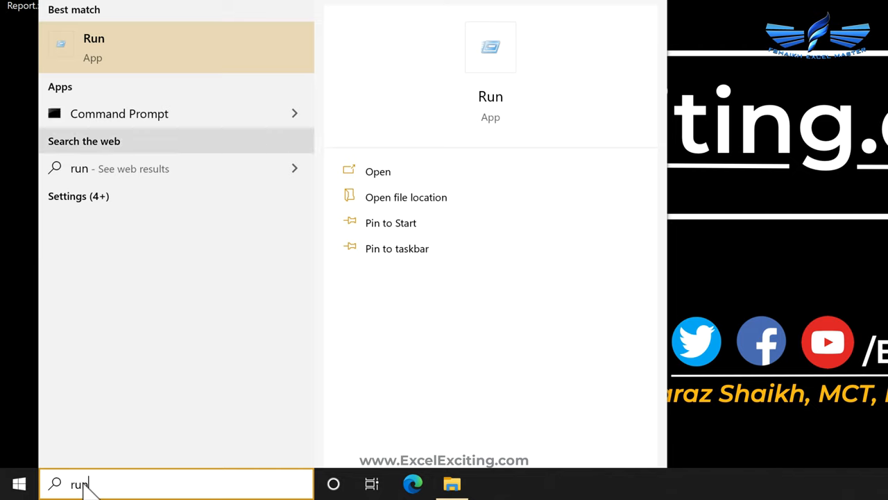
{"action": "left_click", "coordinate": [378, 171]}
{"action": "type", "text": "psr"}
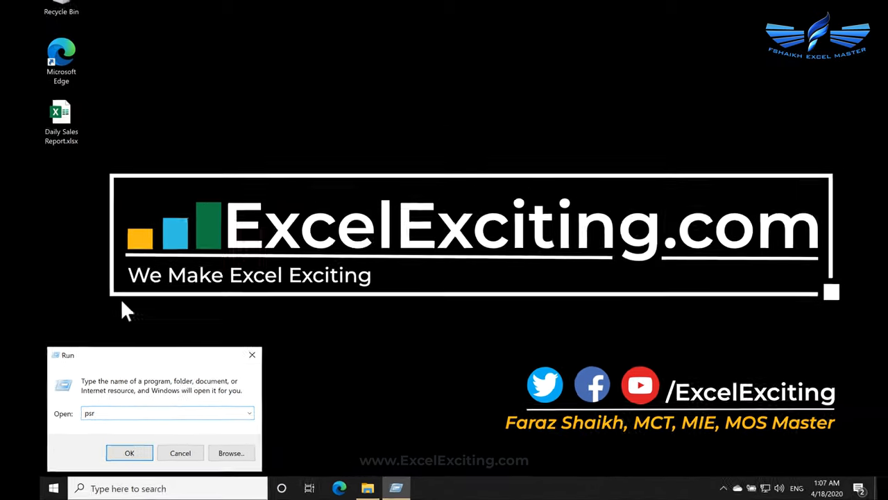
{"action": "left_click", "coordinate": [129, 453]}
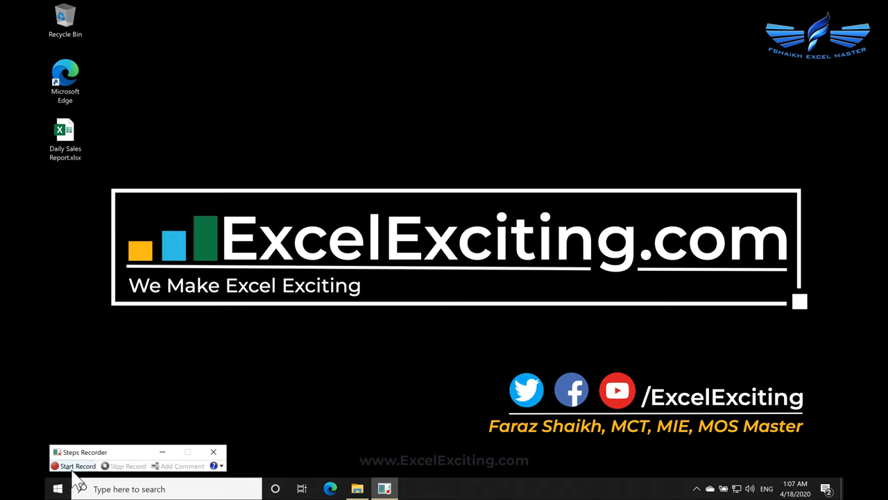
Step: Start recording, open Daily Sales Report.xlsx, and enter the 16-Apr-20 date in cell A17
{"action": "left_click", "coordinate": [77, 465]}
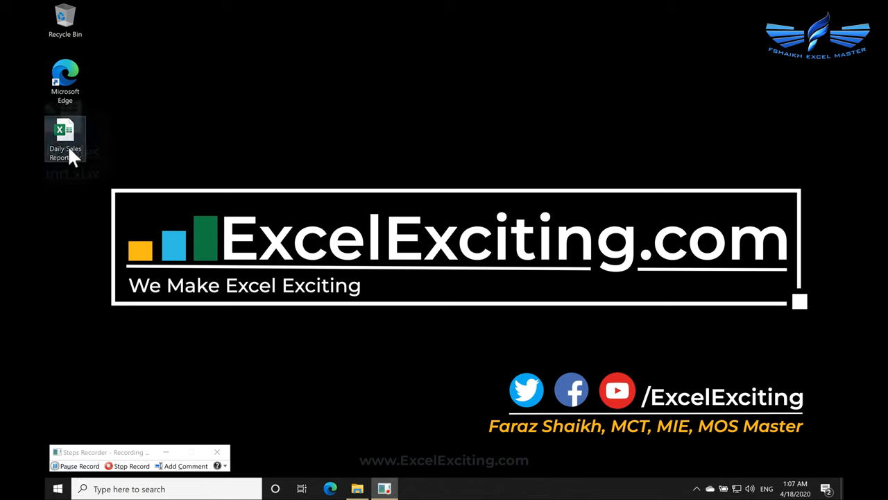
{"action": "double_click", "coordinate": [65, 139]}
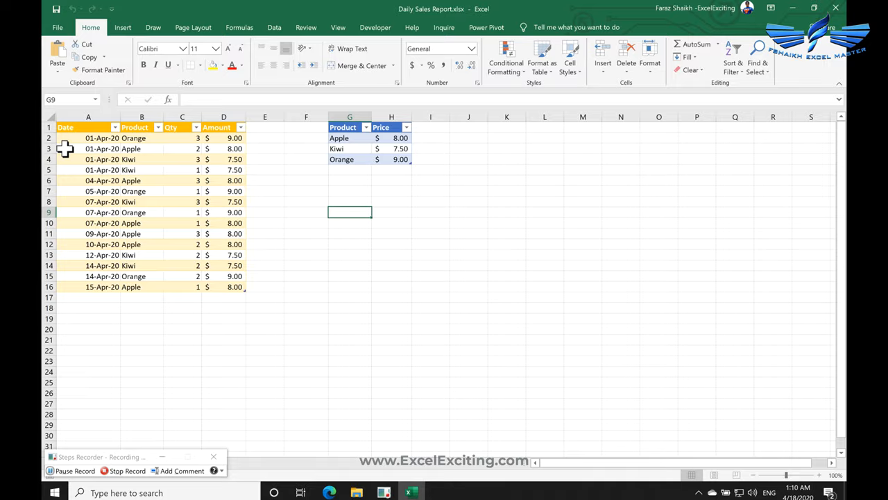
{"action": "left_click", "coordinate": [71, 311]}
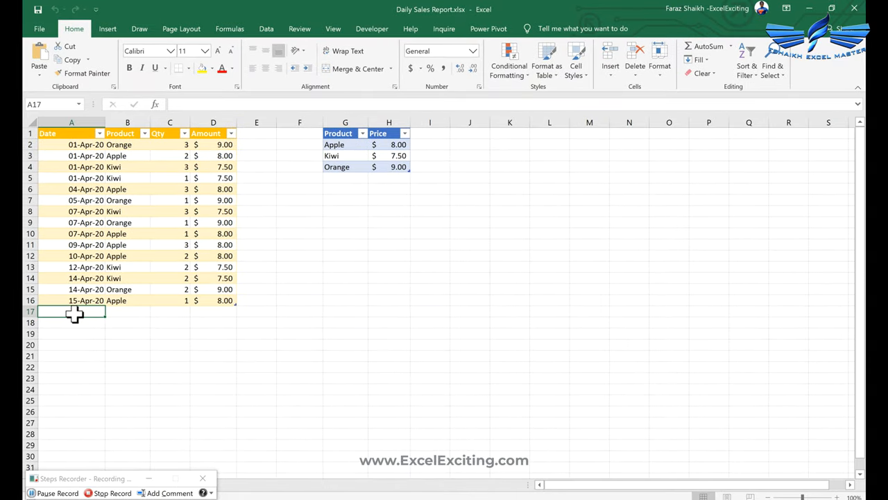
{"action": "type", "text": "4-1"}
{"action": "left_click", "coordinate": [128, 312]}
{"action": "type", "text": "Apple"}
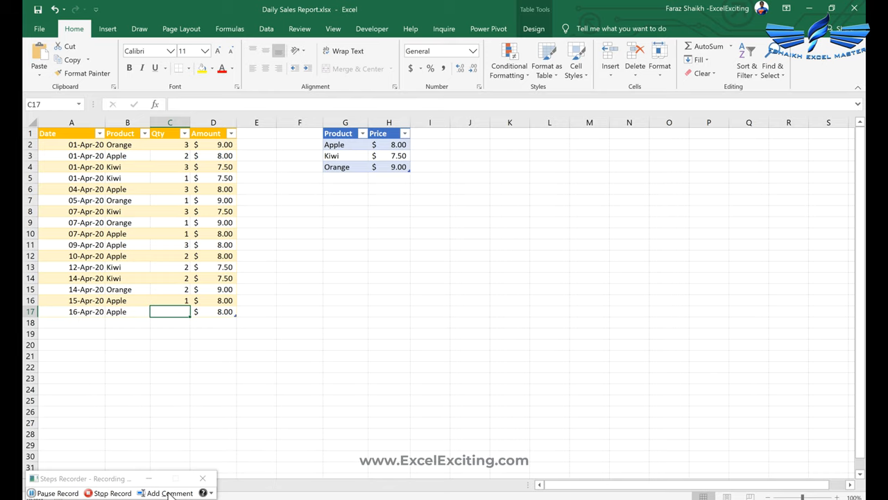
{"action": "left_click", "coordinate": [167, 492]}
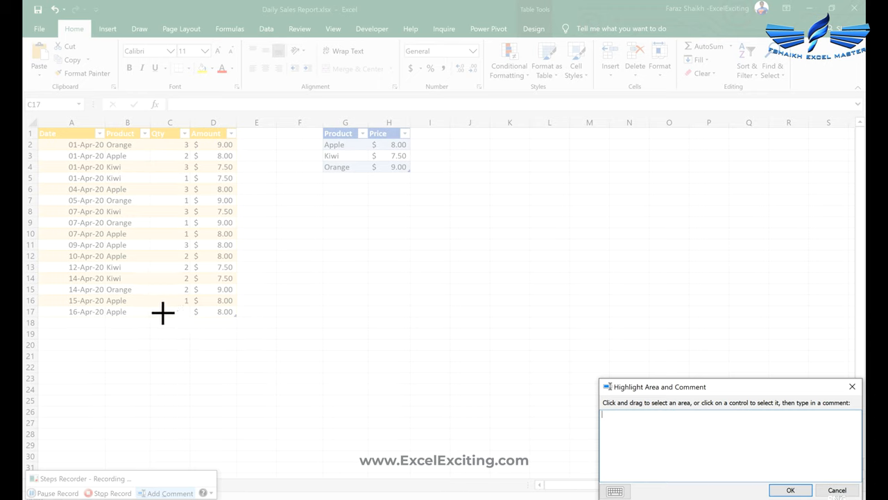
Step: Highlight cell C17 and add the comment 'Ask the qty from the sales teams'
{"action": "left_click", "coordinate": [170, 312]}
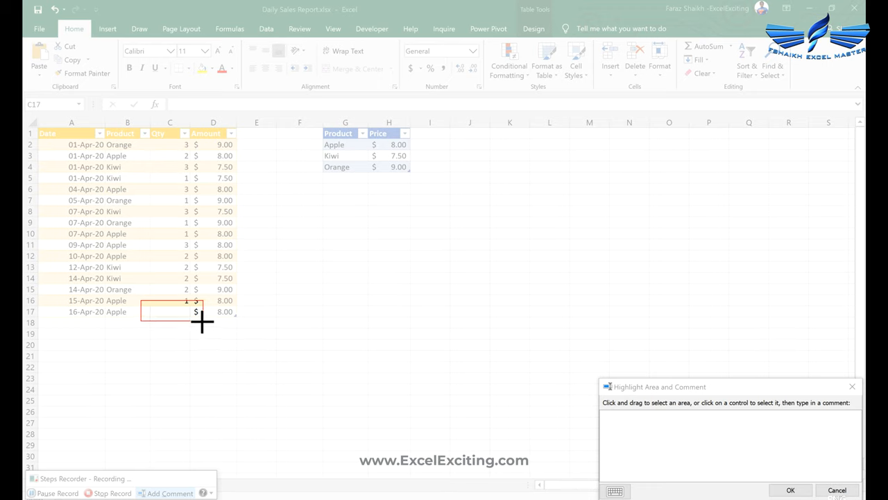
{"action": "mouse_move", "coordinate": [182, 317]}
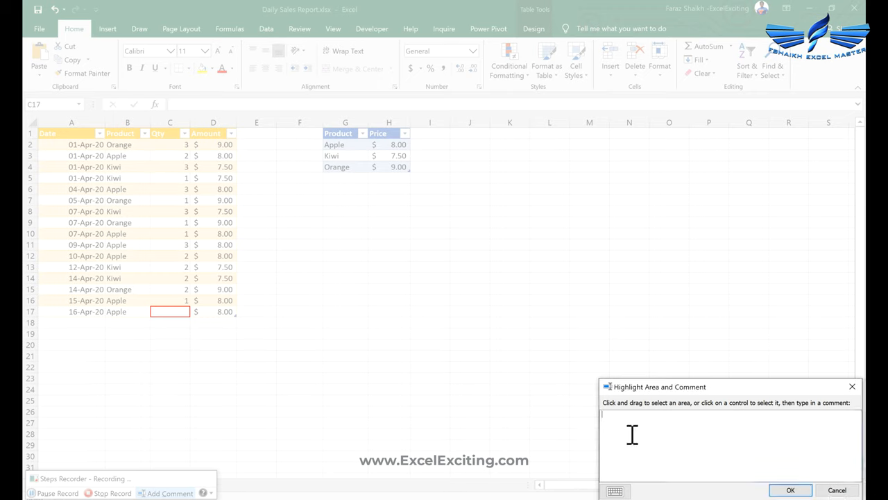
{"action": "type", "text": "Ask the"}
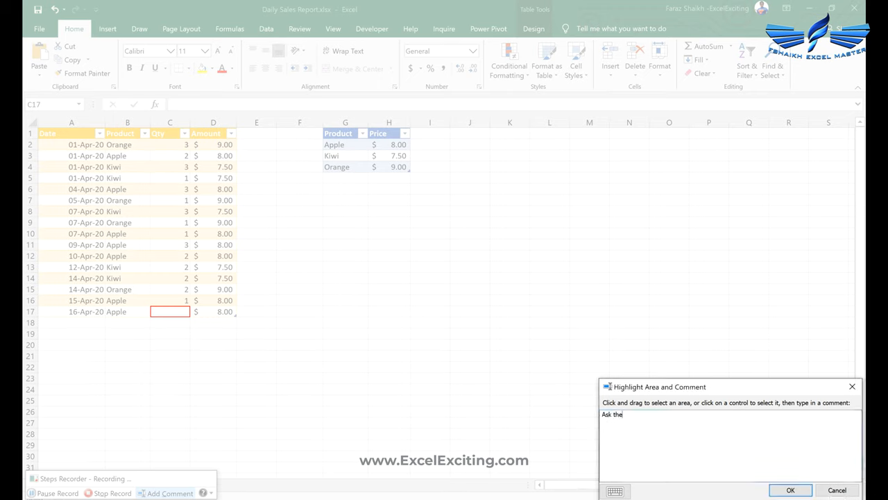
{"action": "type", "text": "qty from the"}
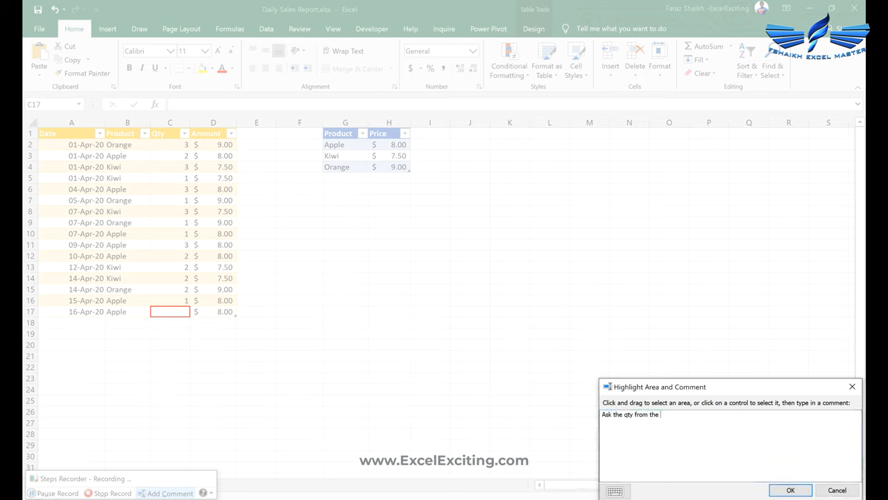
{"action": "type", "text": "sales teams"}
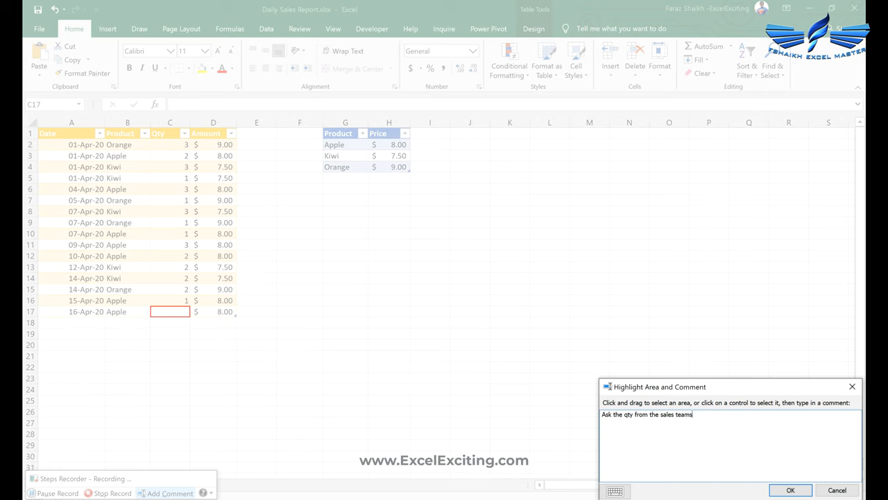
{"action": "key", "text": "Backspace"}
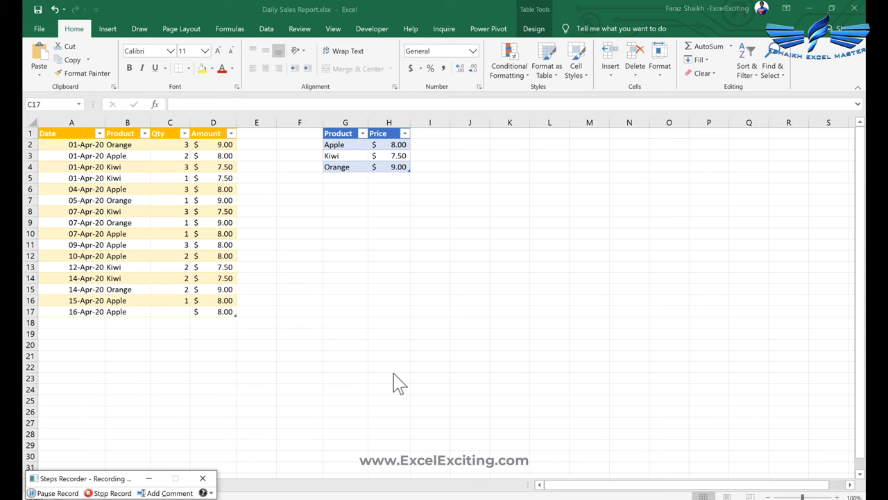
Step: Fill Qty 6 in C17 and insert a Clustered Column 'Sum of Qty by Product' PivotChart
{"action": "left_click", "coordinate": [170, 310]}
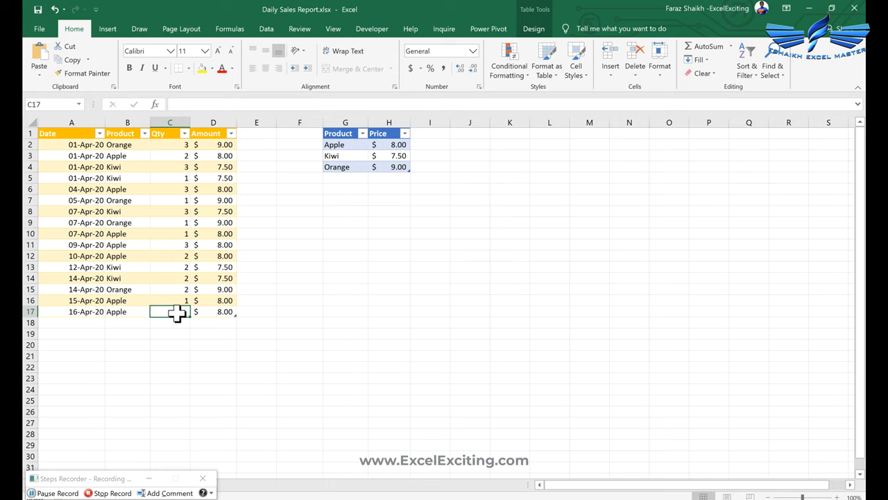
{"action": "left_click", "coordinate": [213, 310]}
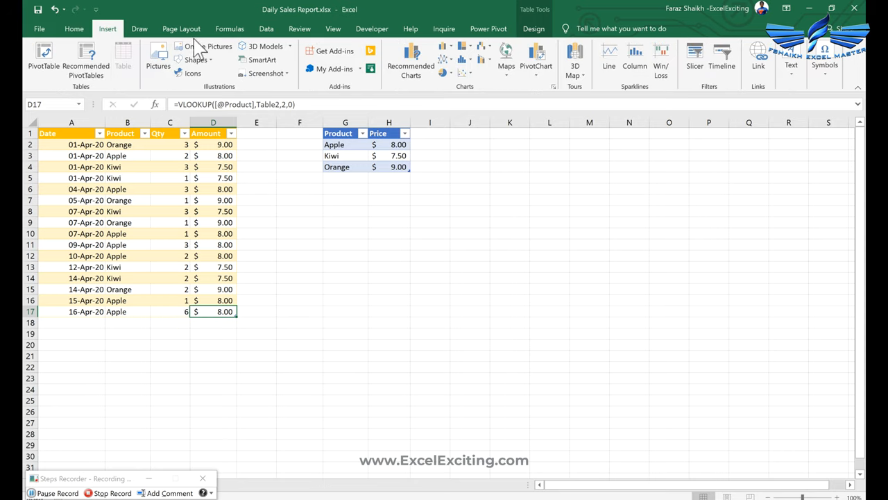
{"action": "left_click", "coordinate": [410, 55]}
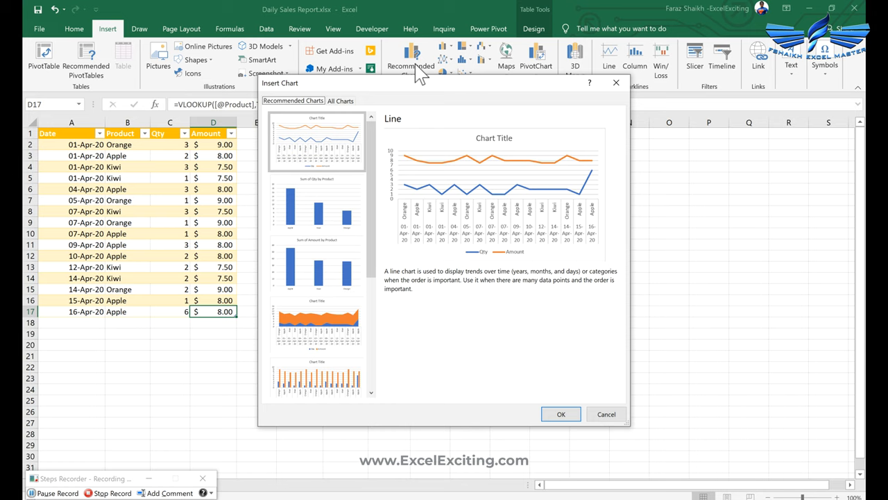
{"action": "left_click", "coordinate": [317, 201]}
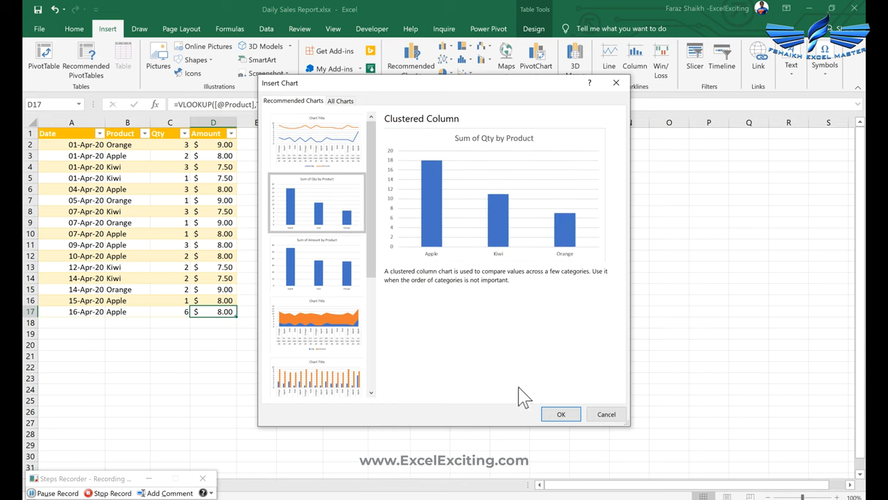
{"action": "left_click", "coordinate": [561, 414]}
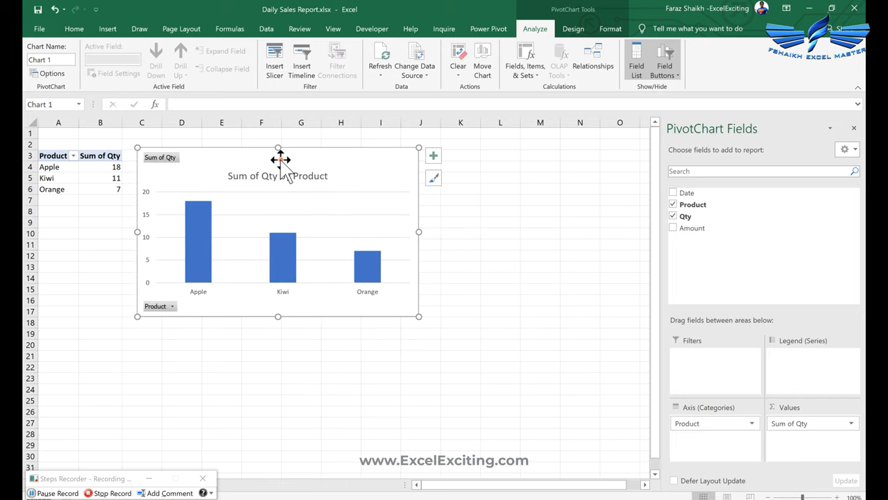
{"action": "mouse_move", "coordinate": [187, 358]}
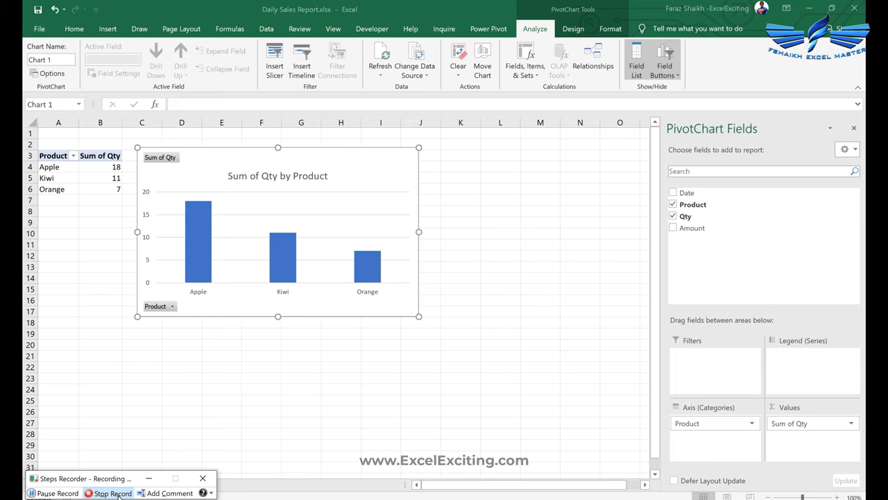
Step: Stop recording and scroll through the recorded steps and their screenshots
{"action": "left_click", "coordinate": [112, 492]}
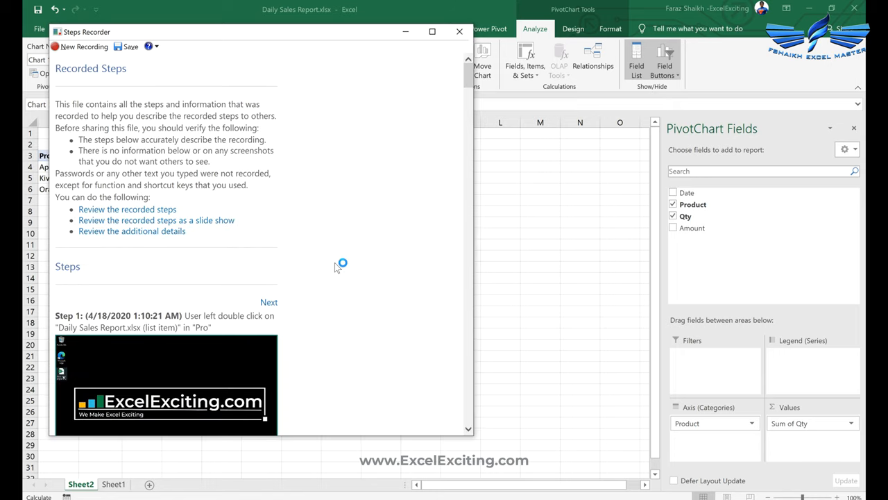
{"action": "scroll", "scroll_direction": "down", "scroll_amount": 3}
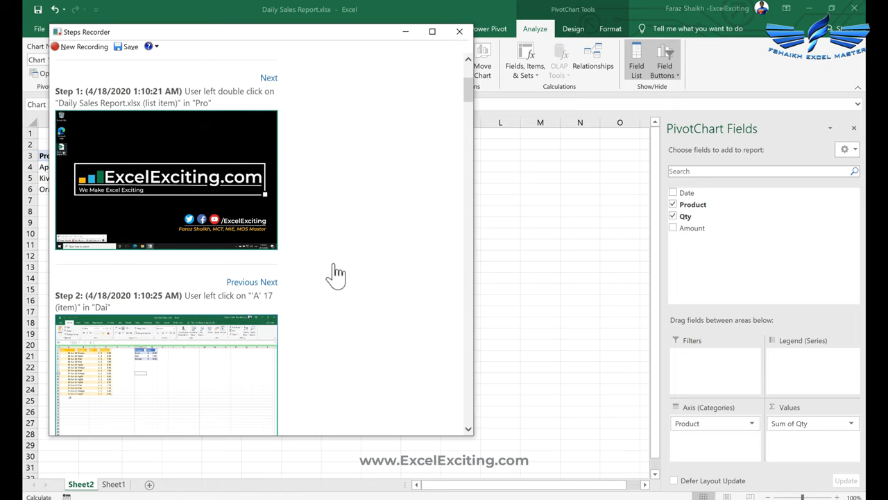
{"action": "mouse_move", "coordinate": [321, 262]}
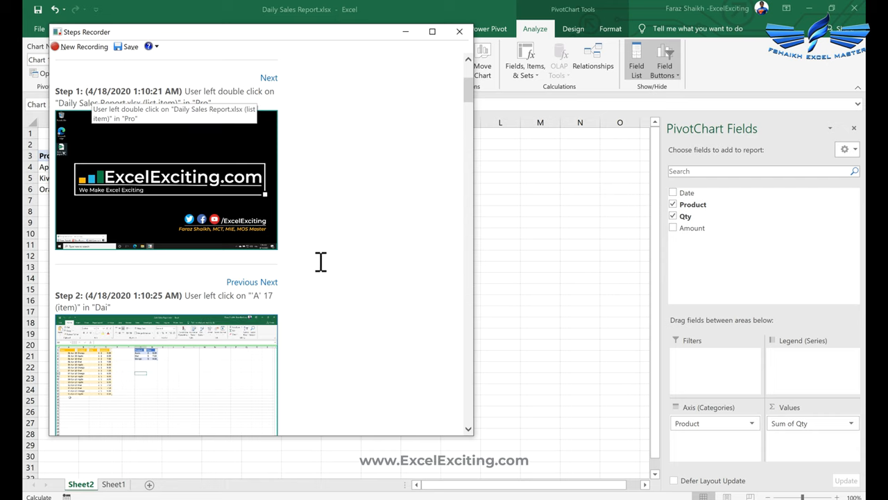
{"action": "scroll", "scroll_direction": "down", "scroll_amount": 3}
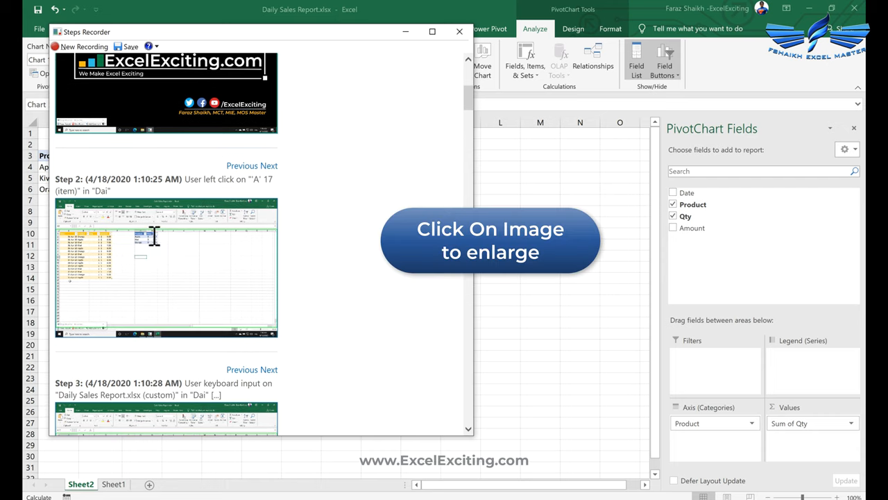
{"action": "left_click", "coordinate": [431, 31]}
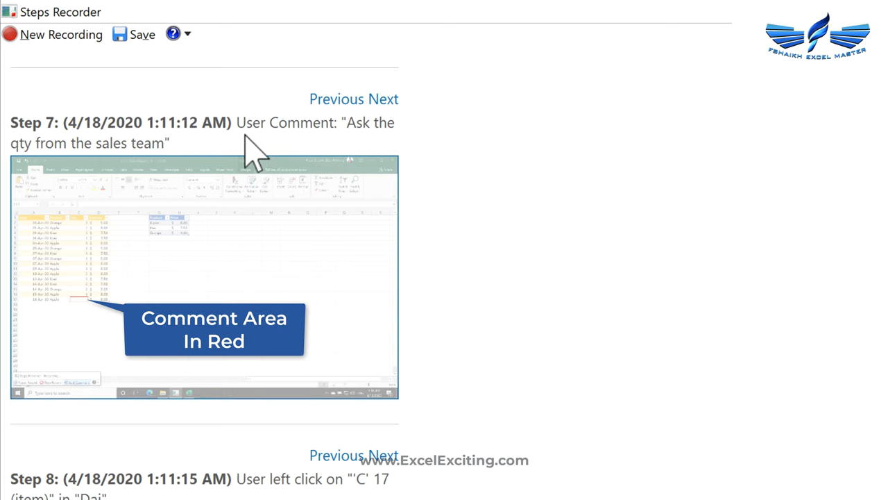
{"action": "mouse_move", "coordinate": [222, 132]}
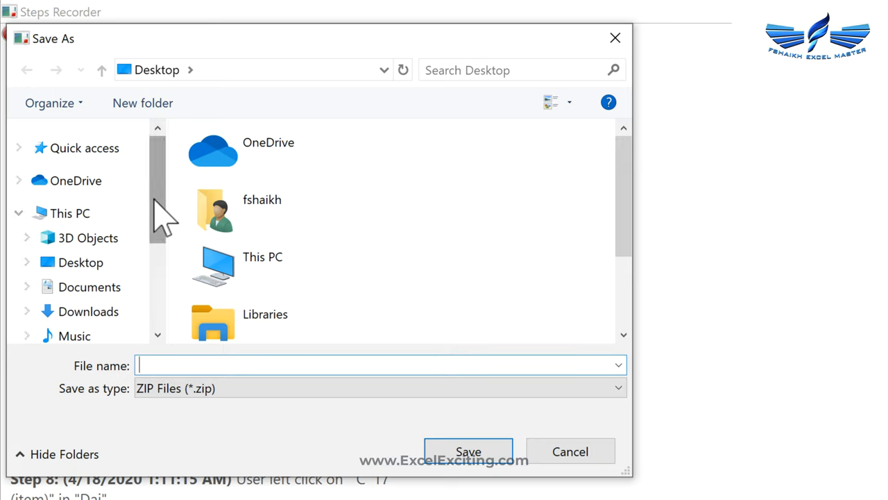
Step: Save the recording to the Desktop as Steps.zip
{"action": "left_click", "coordinate": [81, 262]}
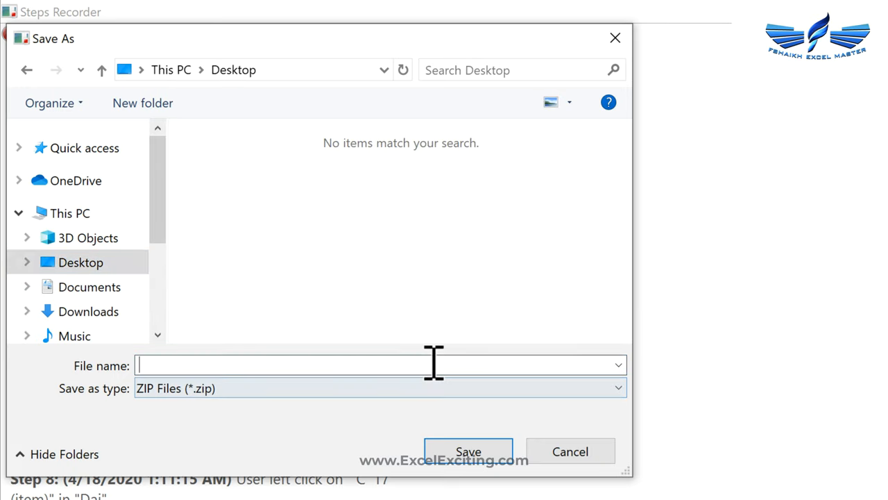
{"action": "type", "text": "Ste"}
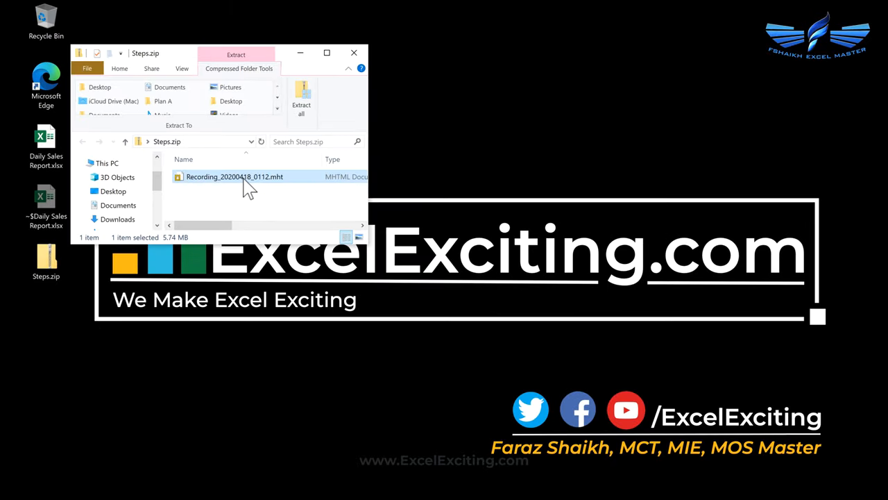
Step: Extract Recording_20200418_0112.mht from Steps.zip to the desktop and open it with Word
{"action": "left_click_drag", "start_coordinate": [235, 177], "coordinate": [45, 323]}
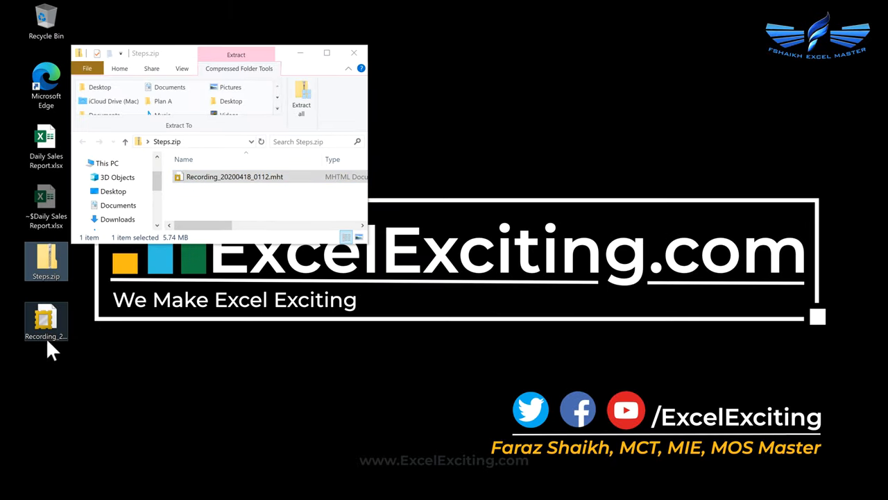
{"action": "right_click", "coordinate": [46, 323]}
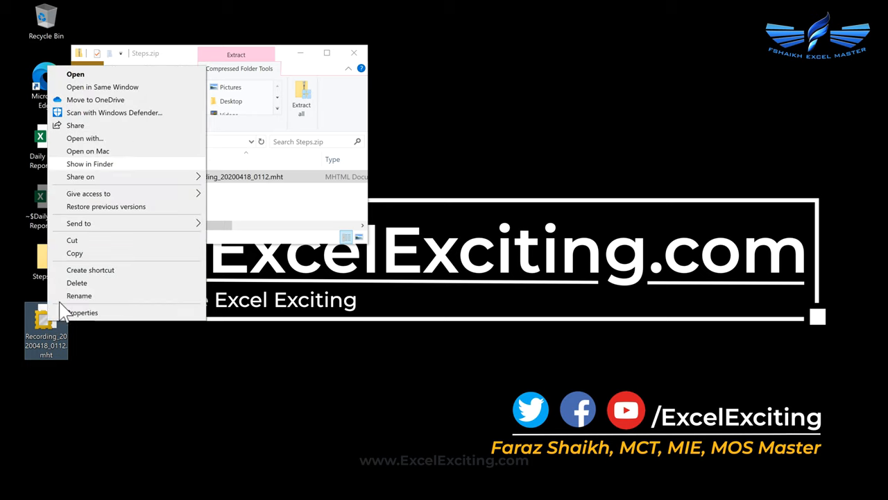
{"action": "left_click", "coordinate": [84, 138]}
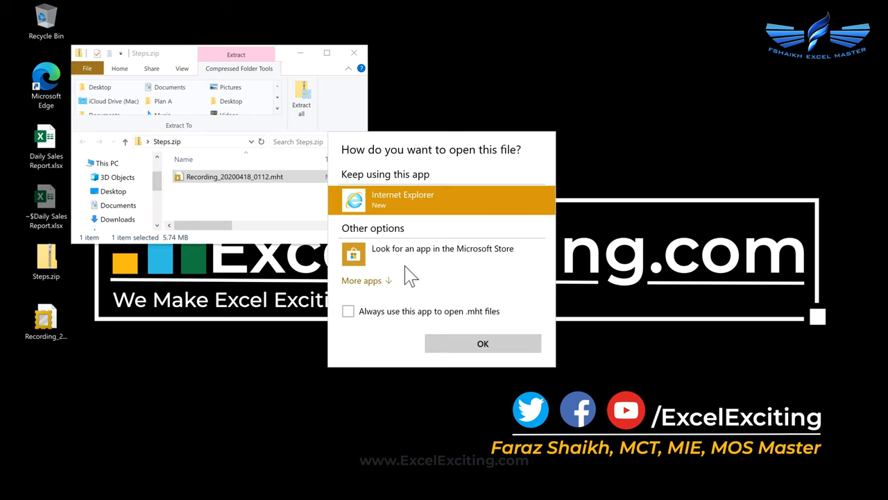
{"action": "mouse_move", "coordinate": [406, 229]}
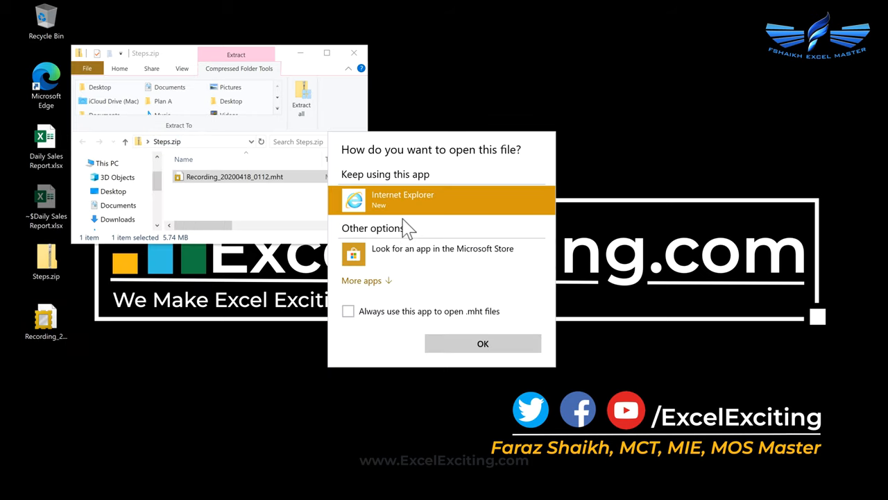
{"action": "left_click", "coordinate": [362, 280]}
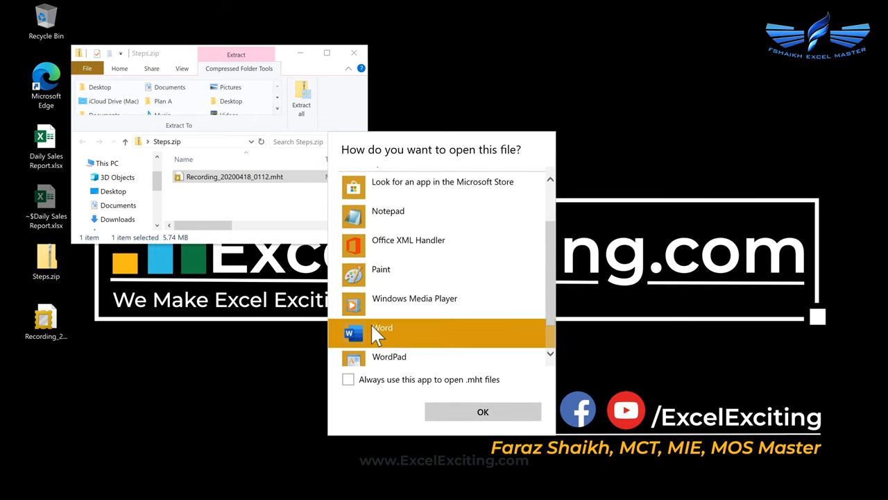
{"action": "left_click", "coordinate": [482, 411]}
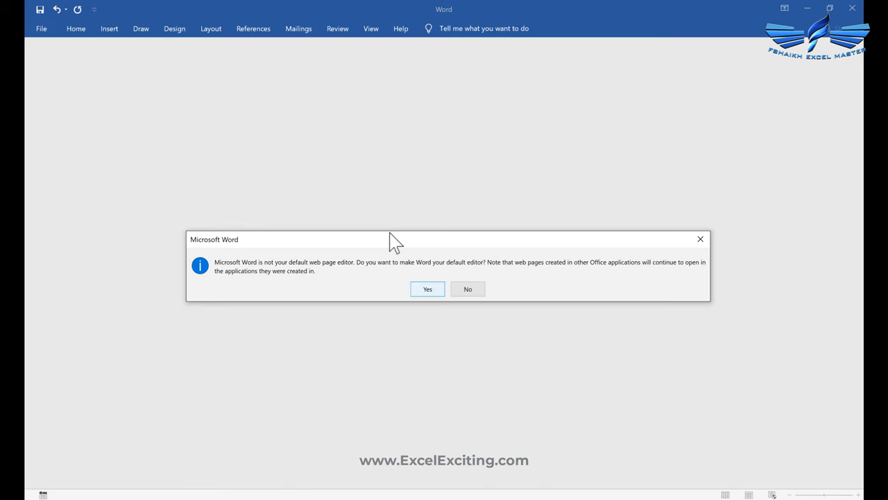
Step: Answer Word's default web page editor prompt to display the recording
{"action": "left_click", "coordinate": [427, 288]}
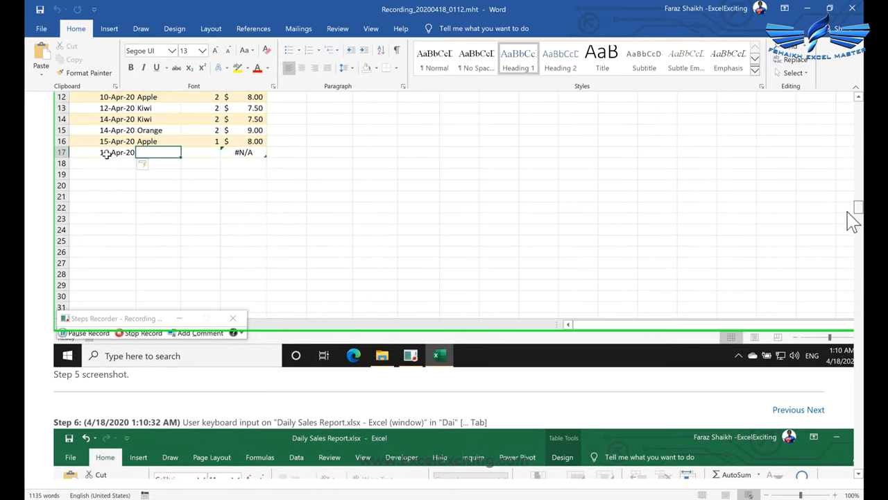
Step: Append 'before entering' to the Step 7 comment text
{"action": "scroll", "scroll_direction": "down", "scroll_amount": 3}
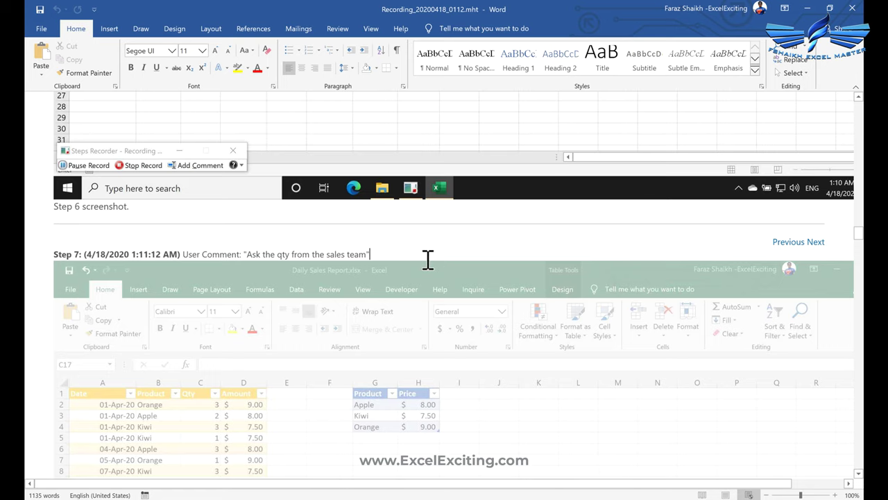
{"action": "mouse_move", "coordinate": [368, 254]}
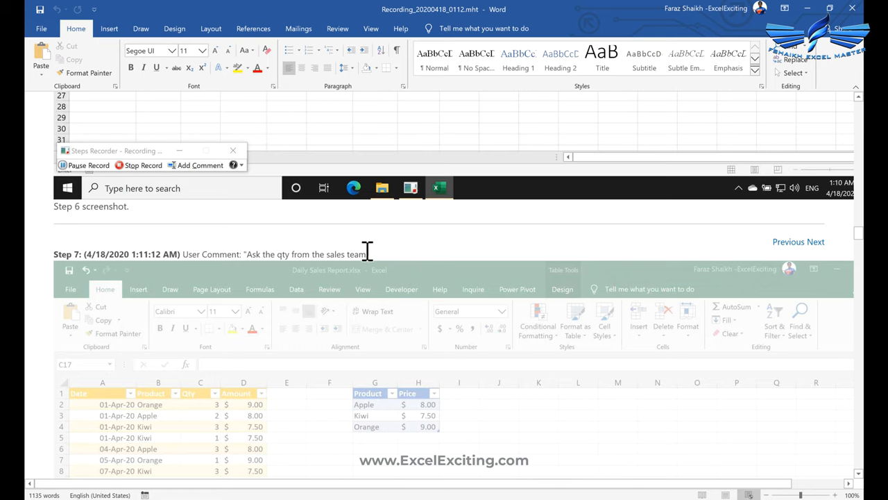
{"action": "type", "text": "before entering"}
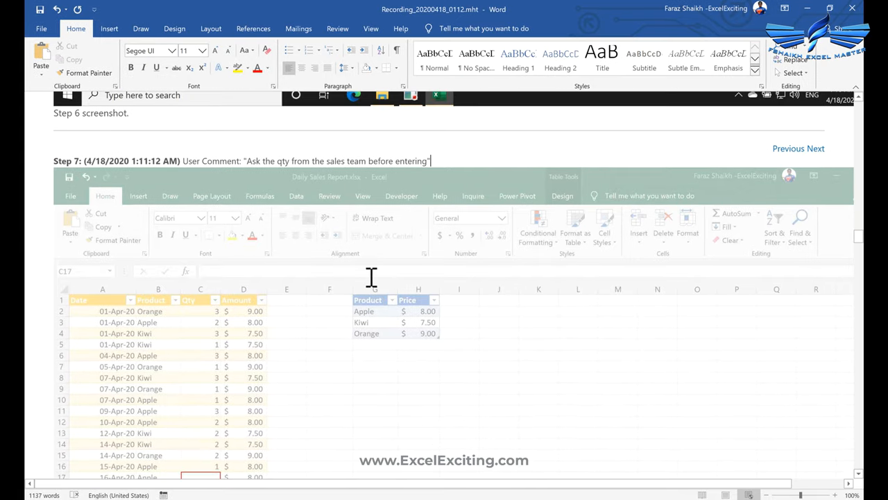
{"action": "scroll", "scroll_direction": "down", "scroll_amount": 3}
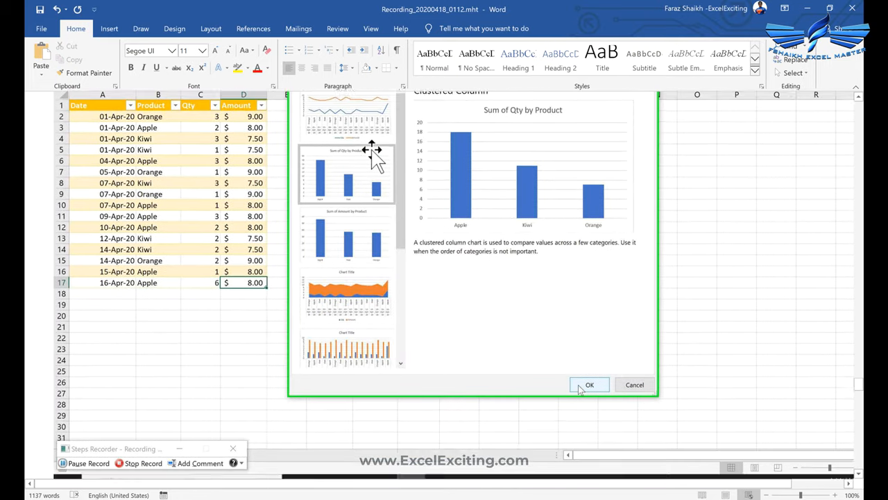
{"action": "left_click", "coordinate": [589, 384]}
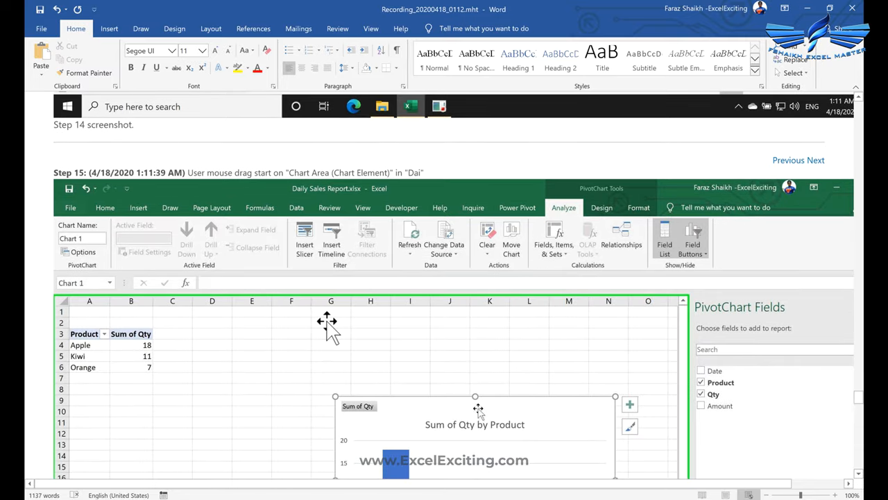
{"action": "scroll", "scroll_direction": "down", "scroll_amount": 3}
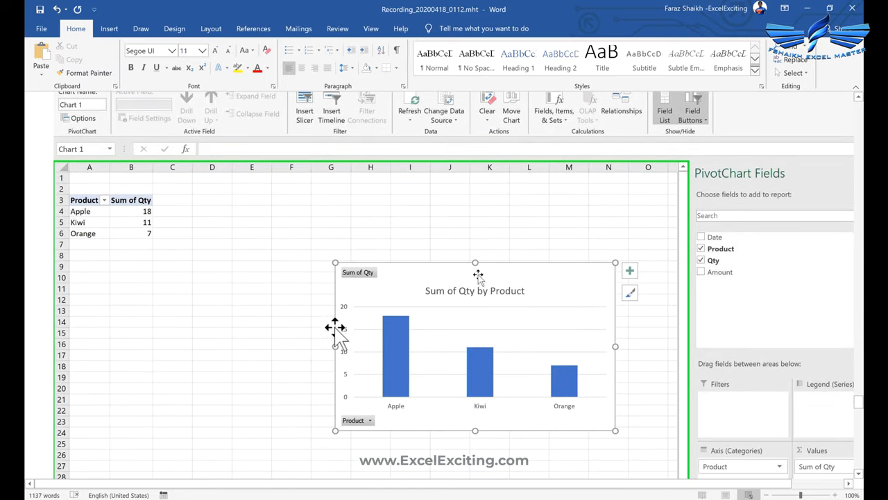